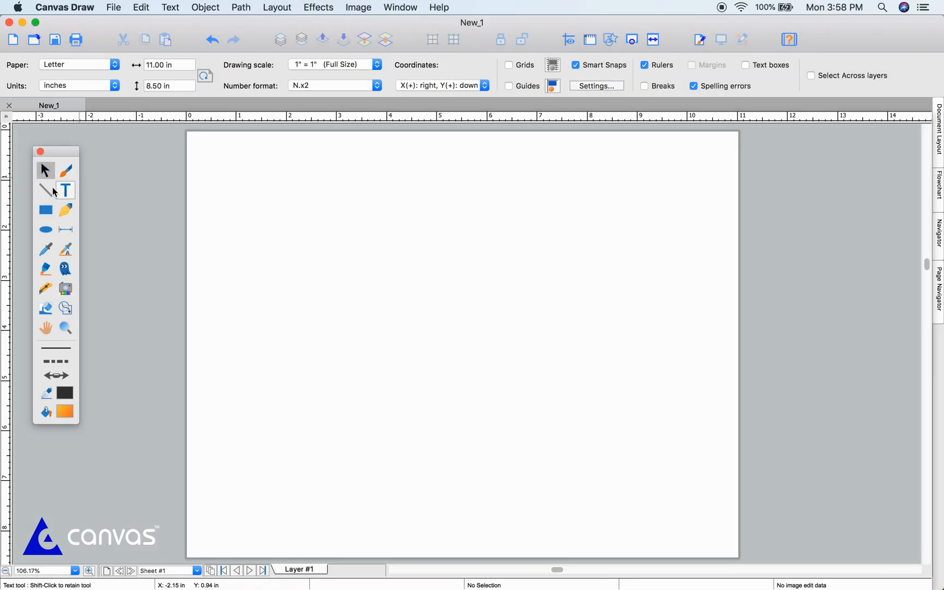
- Draw a diagonal straight line about 4.8 inches long across the upper page
{"action": "left_click", "coordinate": [45, 191]}
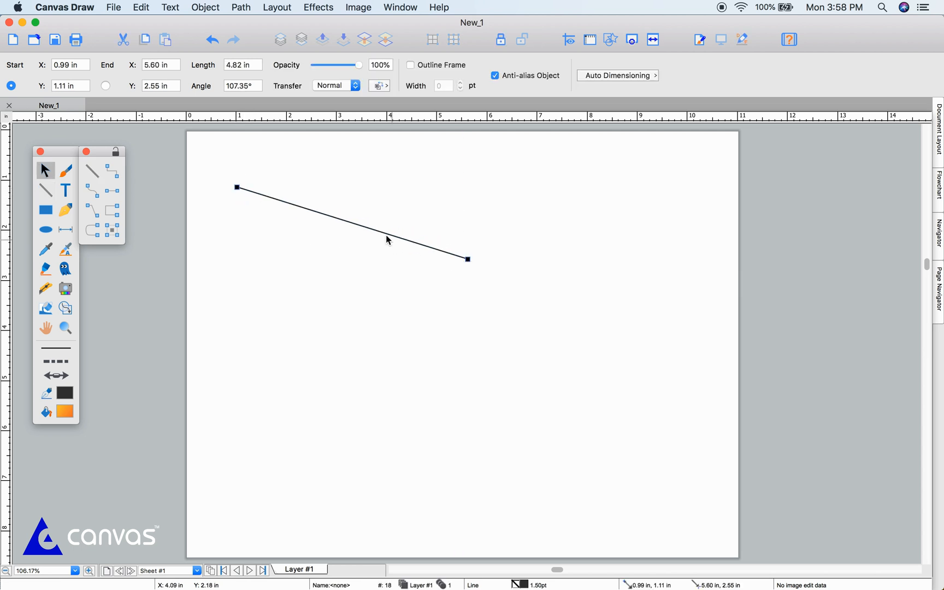
{"action": "mouse_move", "coordinate": [251, 119]}
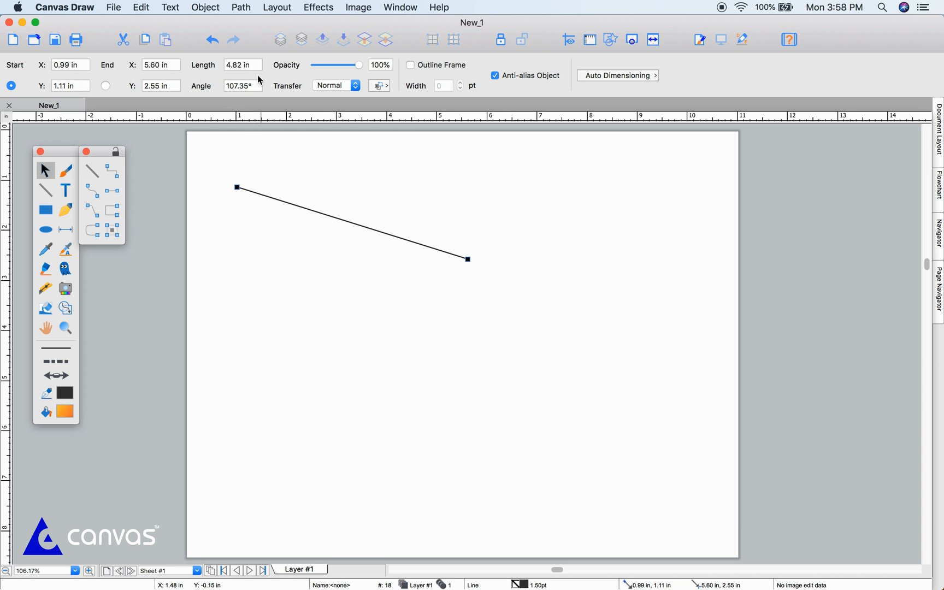
{"action": "mouse_move", "coordinate": [92, 191]}
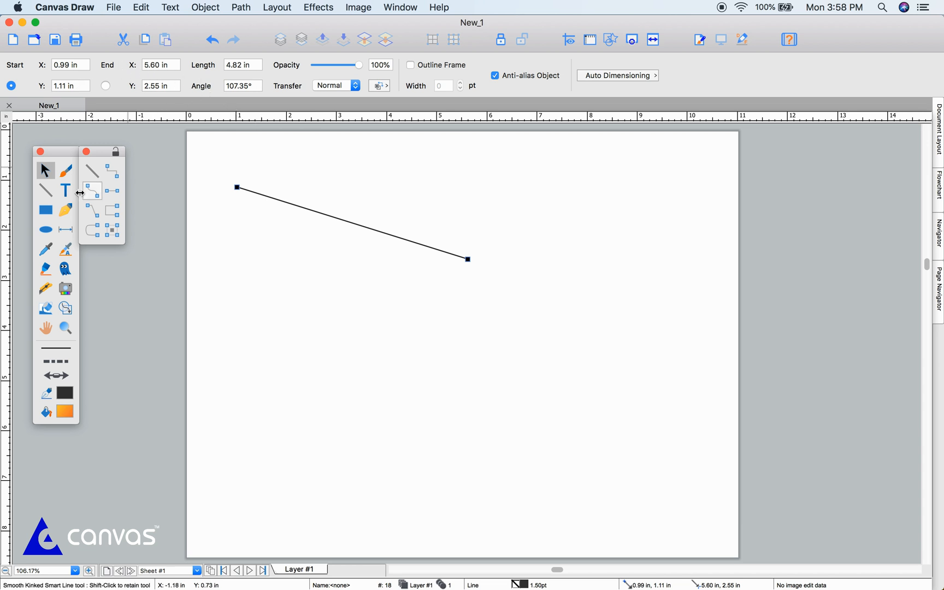
- Draw an orange gradient square about 3 inches wide, then an orange octagon beside it
{"action": "left_click", "coordinate": [64, 229]}
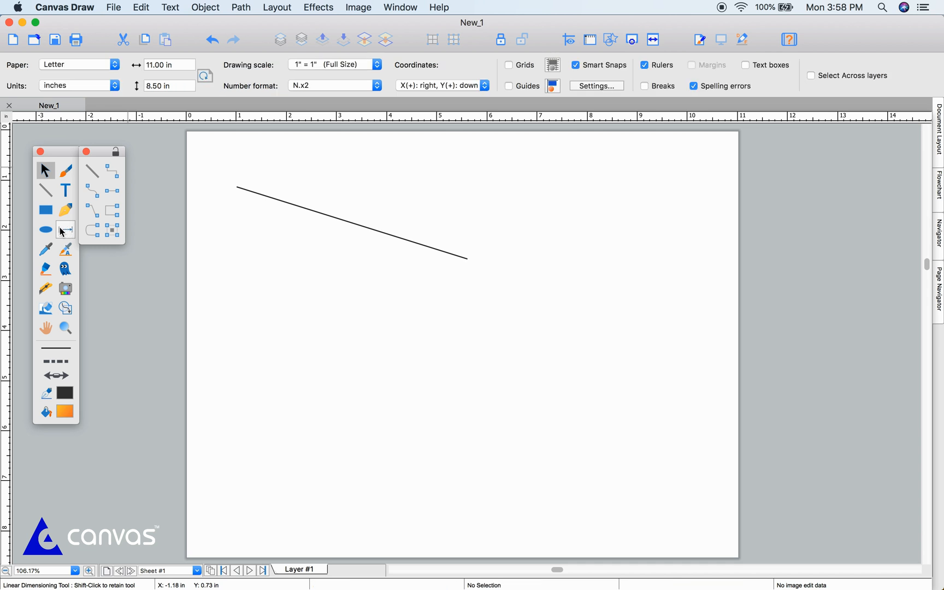
{"action": "left_click", "coordinate": [45, 209]}
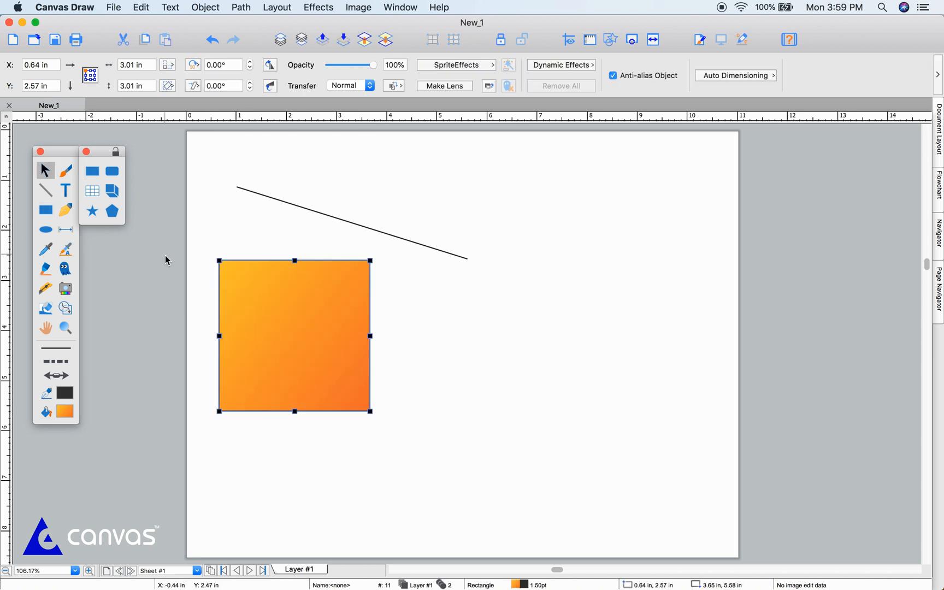
{"action": "left_click", "coordinate": [111, 210]}
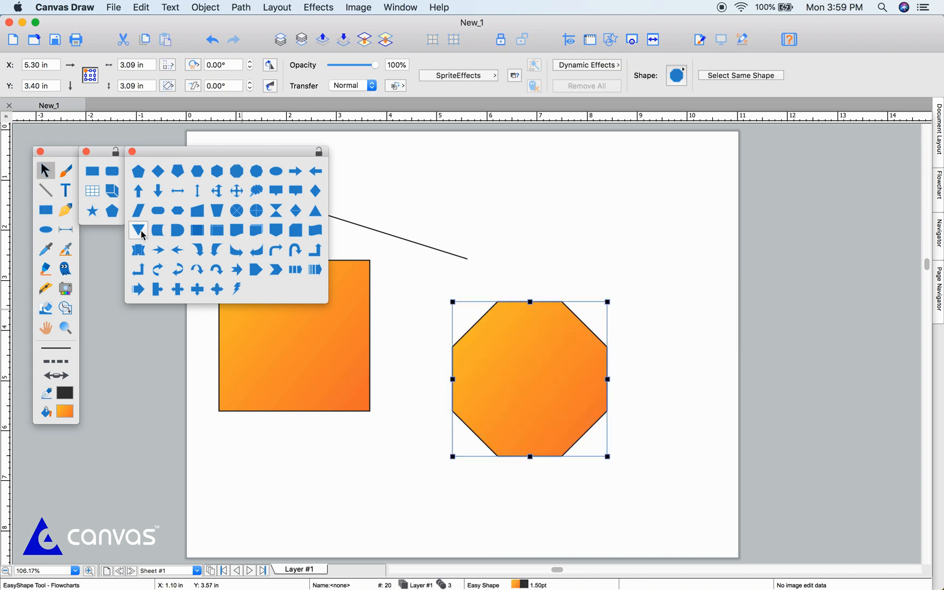
- Give the octagon a red gradient fill and clear every shape off the page
{"action": "left_click", "coordinate": [86, 151]}
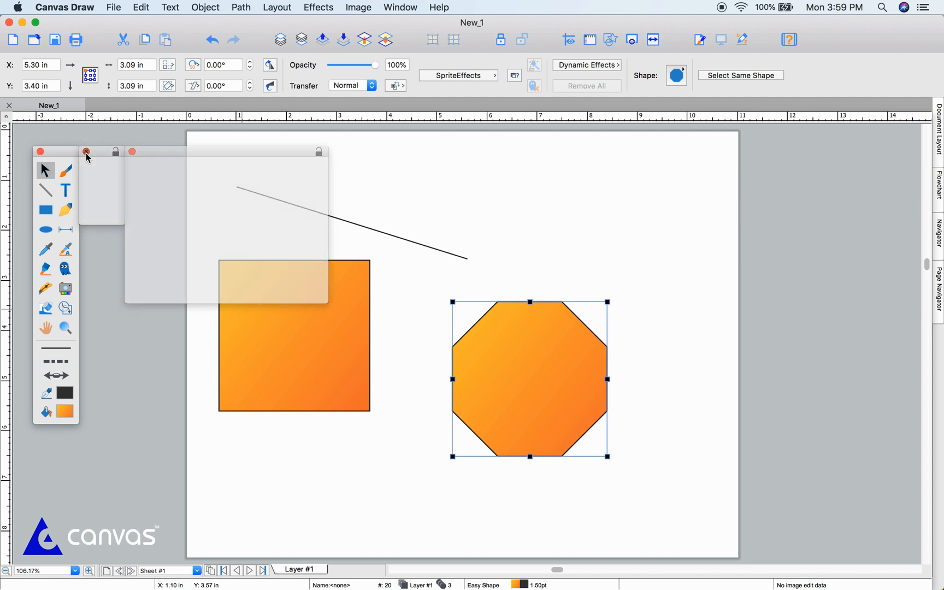
{"action": "left_click", "coordinate": [85, 151]}
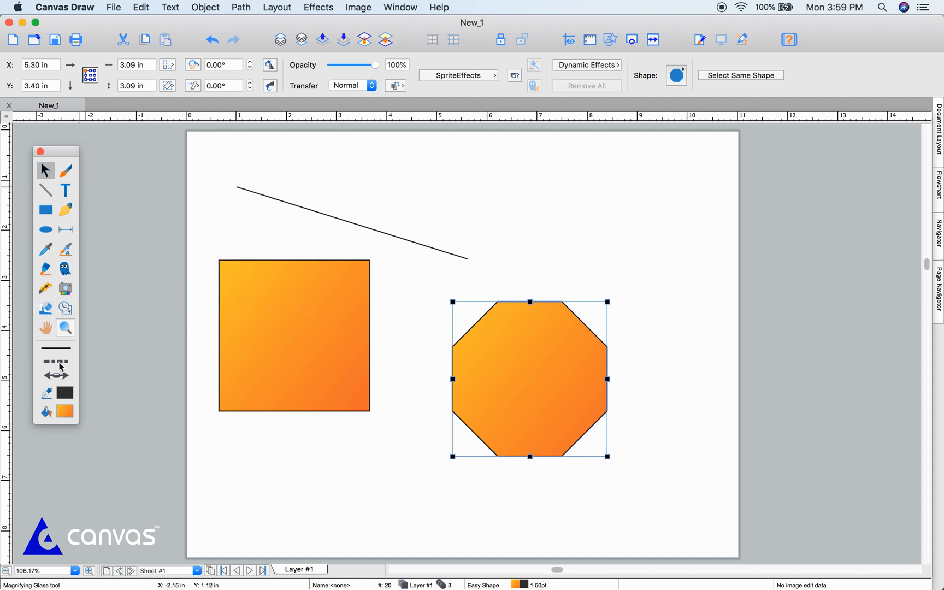
{"action": "left_click", "coordinate": [45, 410]}
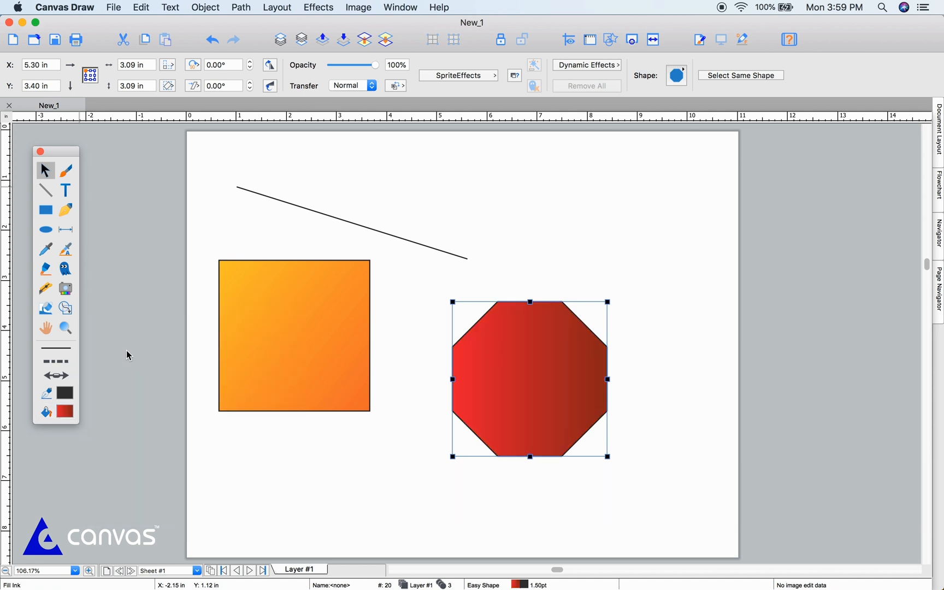
{"action": "mouse_move", "coordinate": [88, 406]}
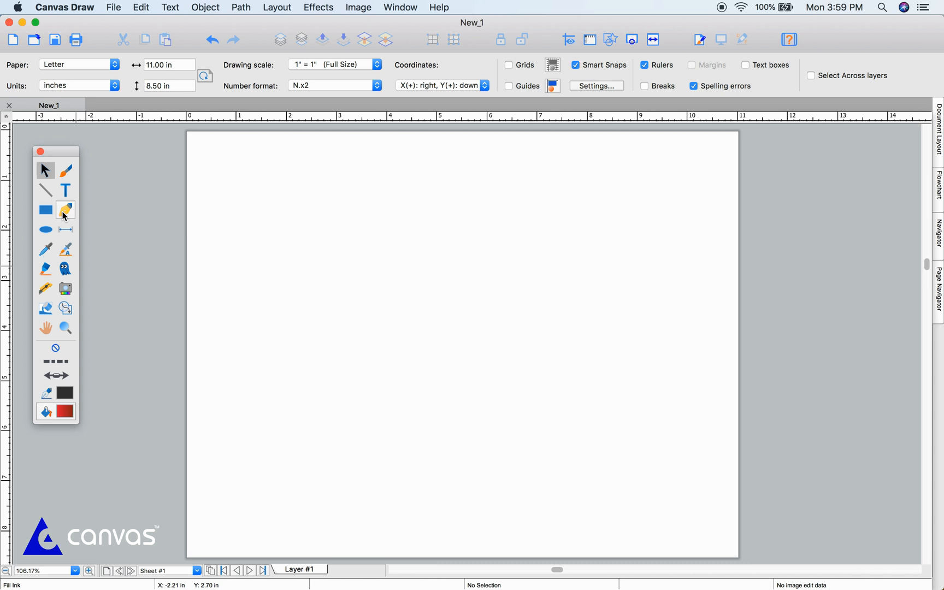
- Draw two smooth red blobs, a red pentagon and a jagged freehand red shape
{"action": "left_click", "coordinate": [65, 210]}
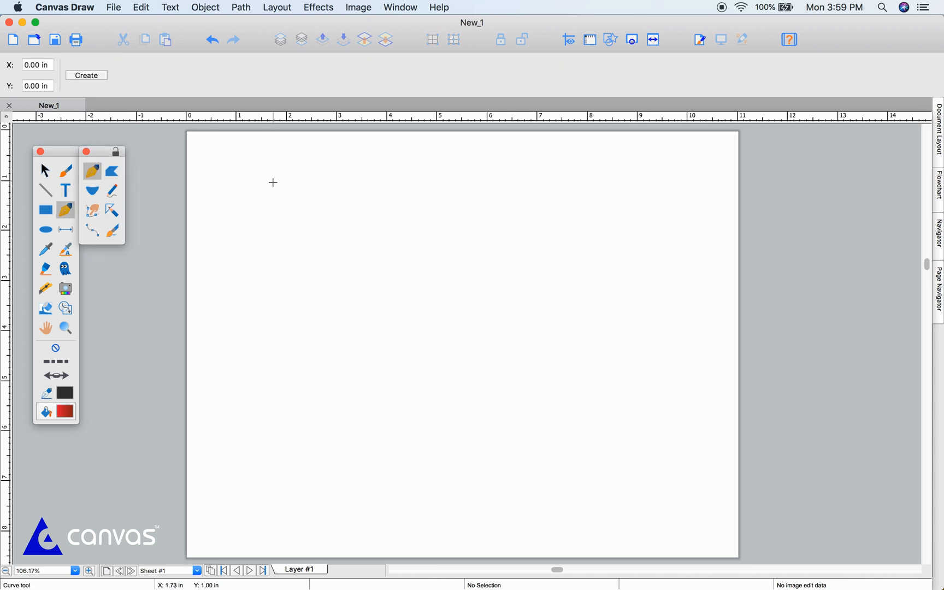
{"action": "mouse_move", "coordinate": [339, 167]}
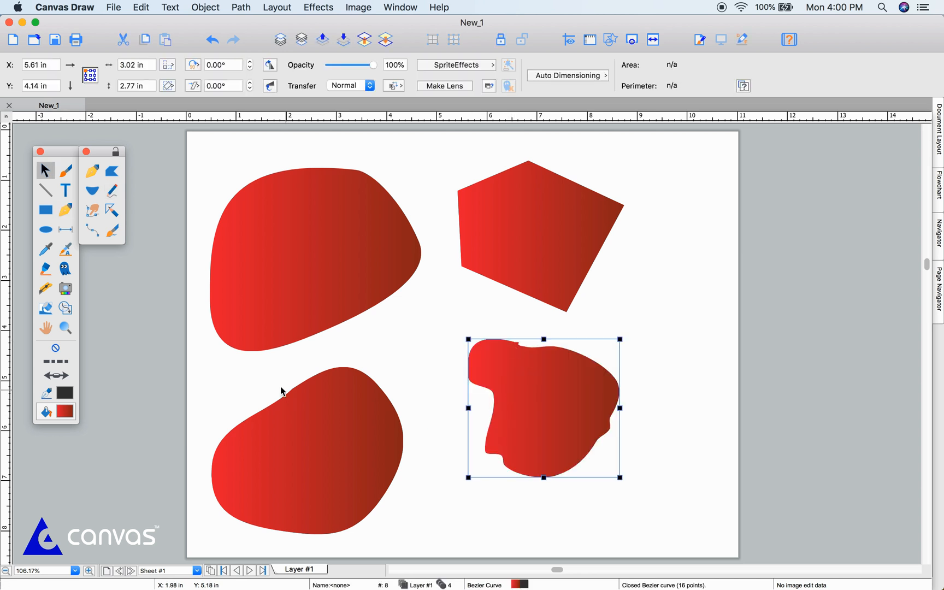
{"action": "mouse_move", "coordinate": [133, 235]}
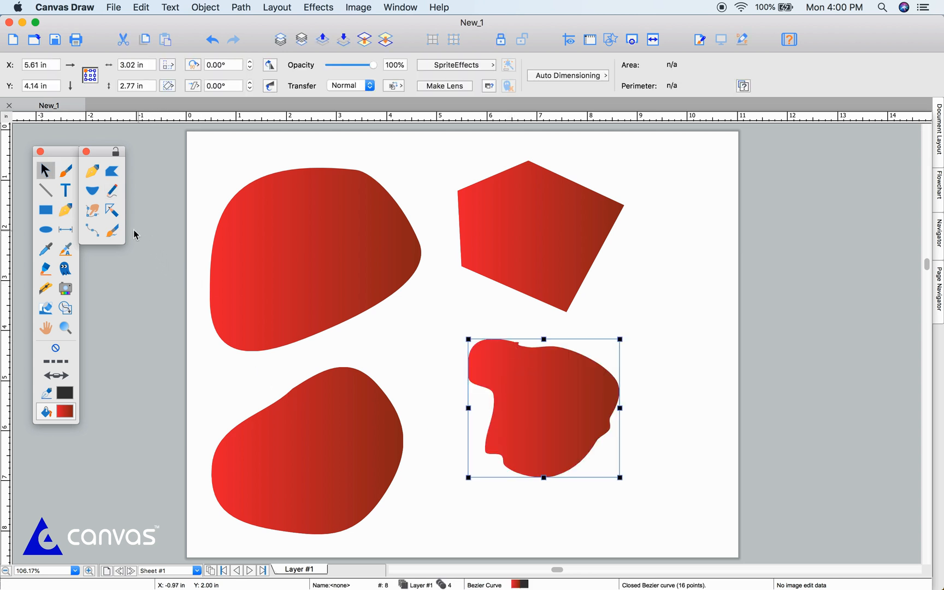
- Push the jagged bottom-right shape's outline into a smooth rounded blob
{"action": "left_click", "coordinate": [112, 211]}
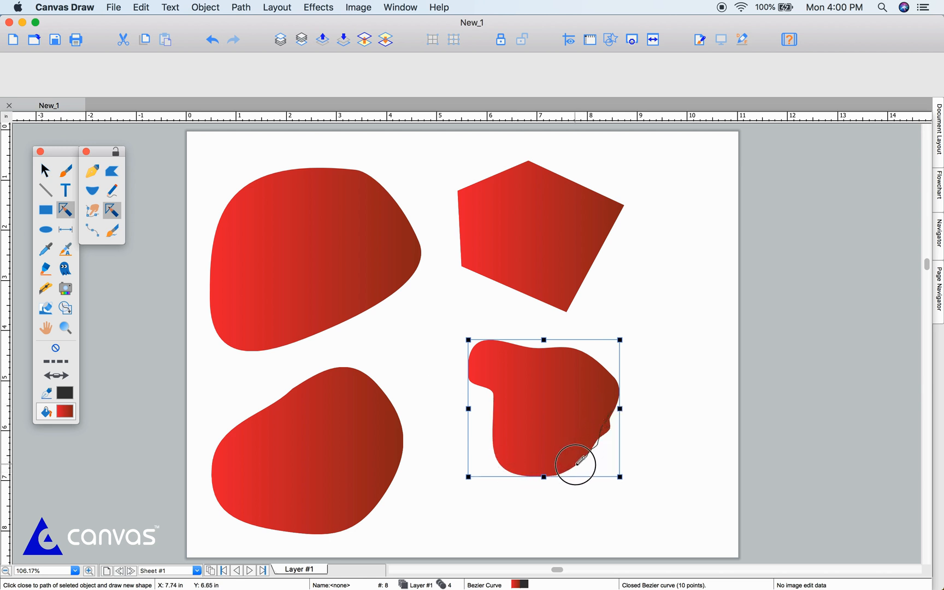
{"action": "left_click", "coordinate": [112, 230]}
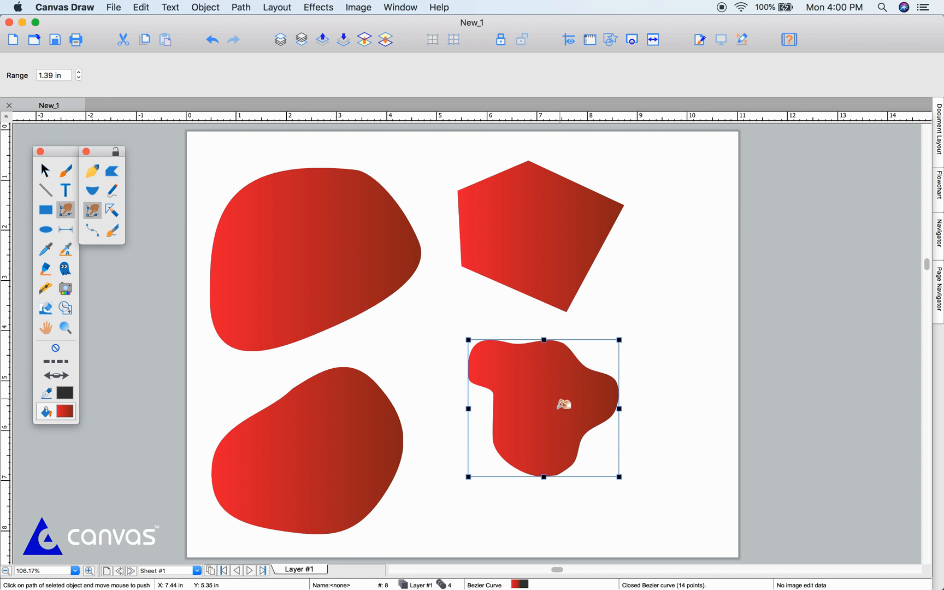
{"action": "mouse_move", "coordinate": [155, 259]}
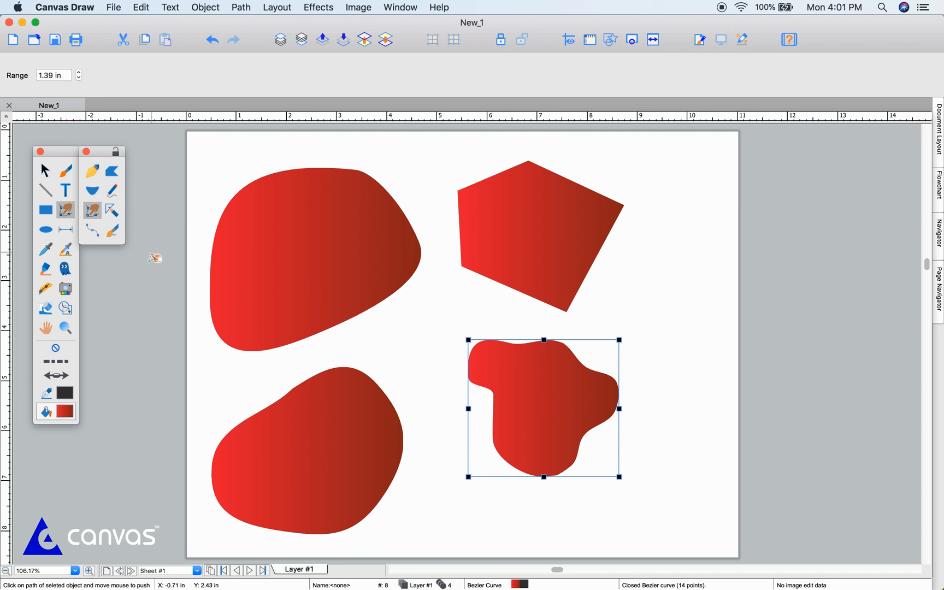
{"action": "left_click", "coordinate": [44, 171]}
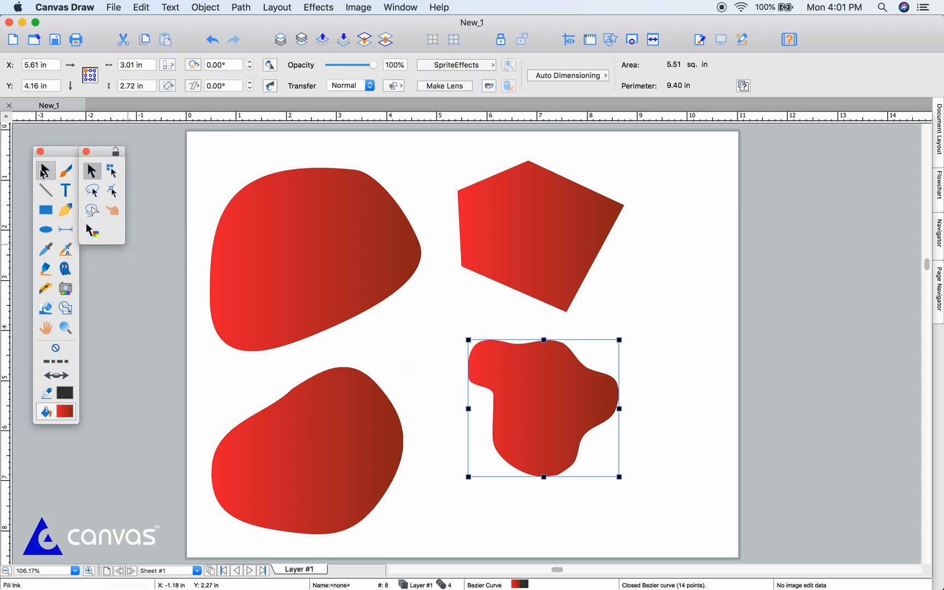
- Move a point on the bottom-right blob's lower outline to narrow its lower lobe
{"action": "left_click", "coordinate": [92, 192]}
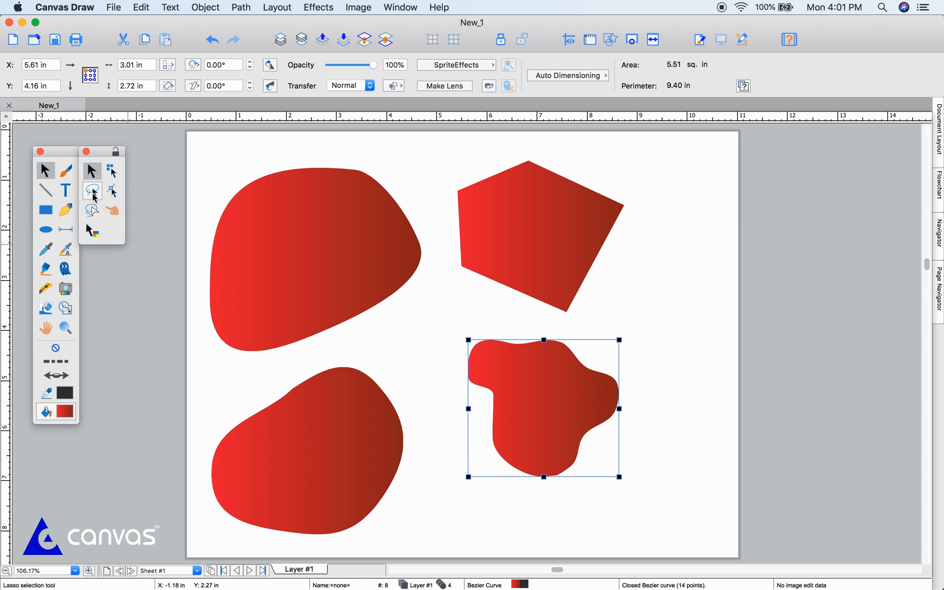
{"action": "left_click", "coordinate": [44, 171]}
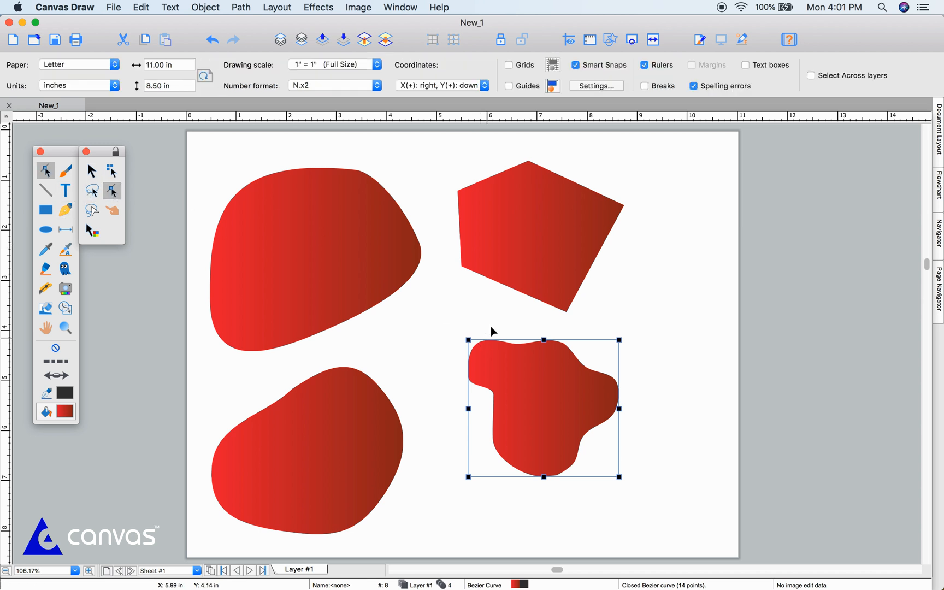
{"action": "double_click", "coordinate": [542, 403]}
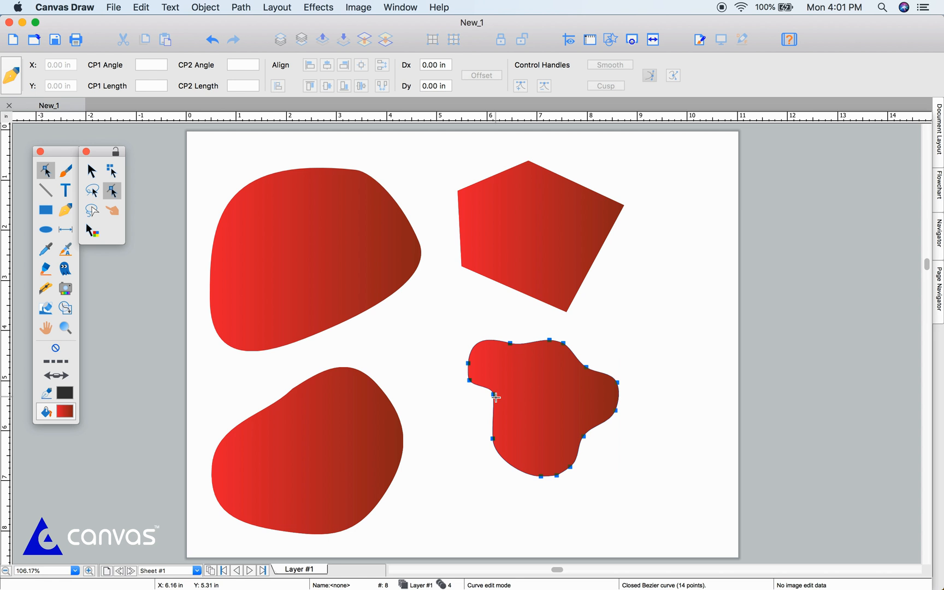
{"action": "left_click", "coordinate": [492, 397]}
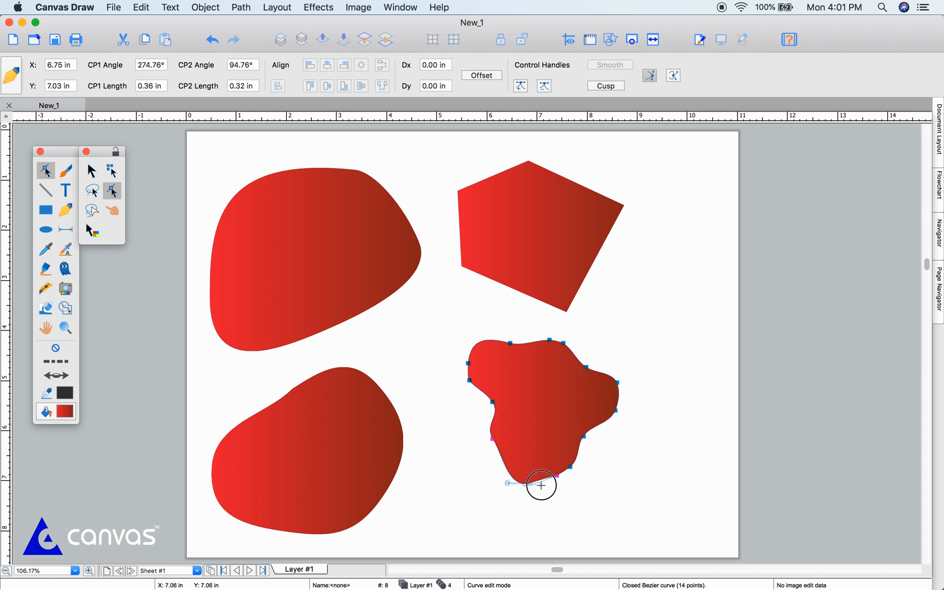
{"action": "left_click", "coordinate": [424, 403]}
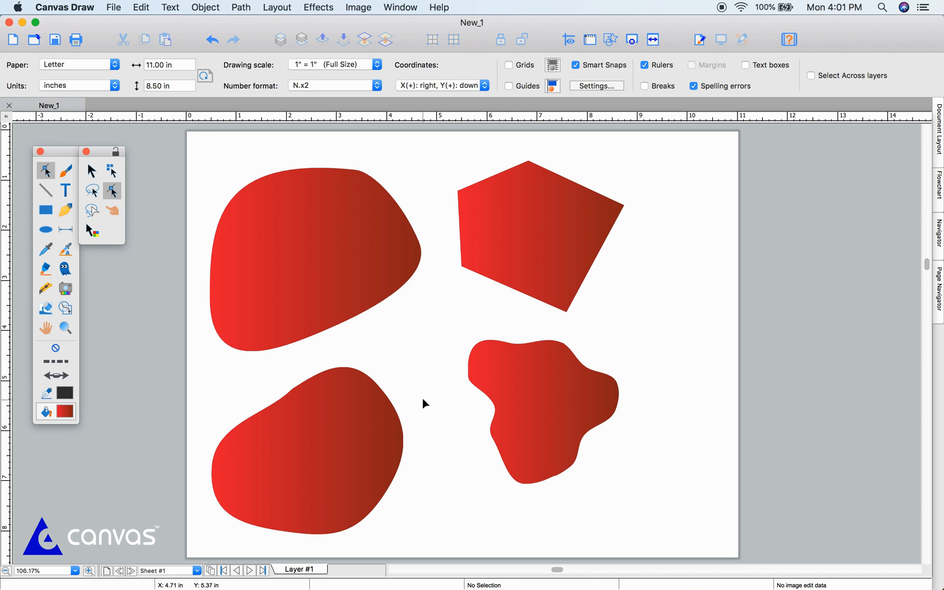
{"action": "mouse_move", "coordinate": [334, 318]}
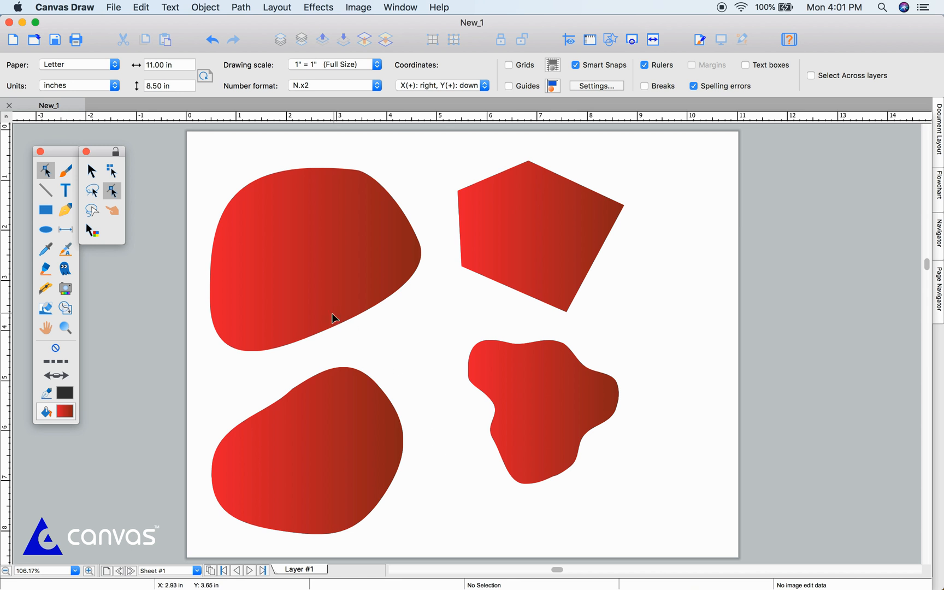
- Show the tapered brush stroke presets for the Brush tool
{"action": "left_click", "coordinate": [112, 230]}
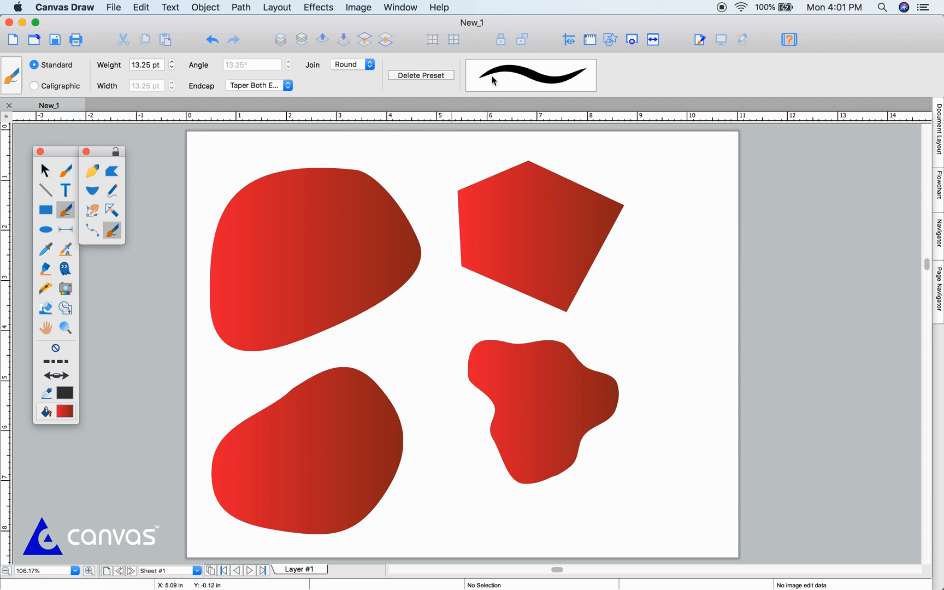
{"action": "left_click", "coordinate": [530, 75]}
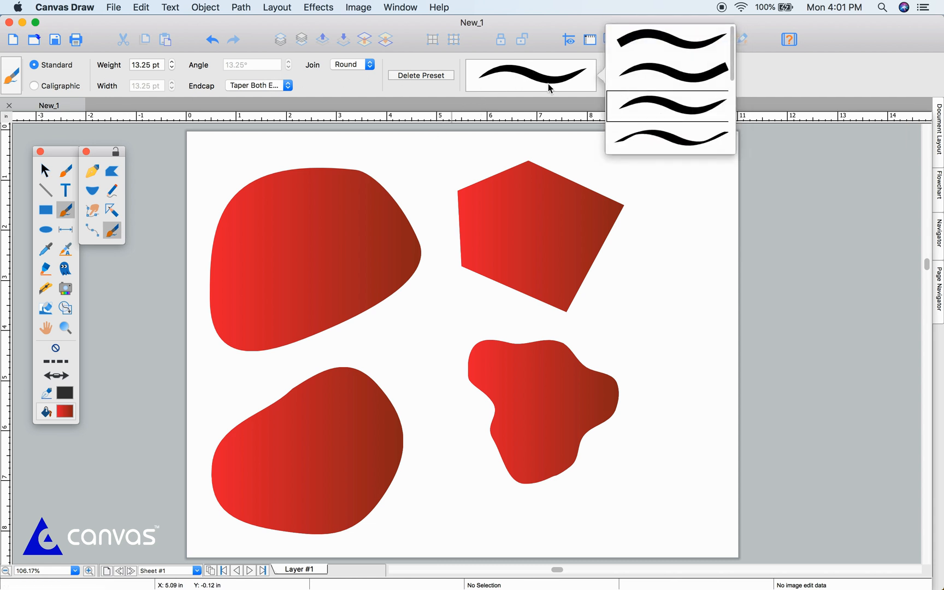